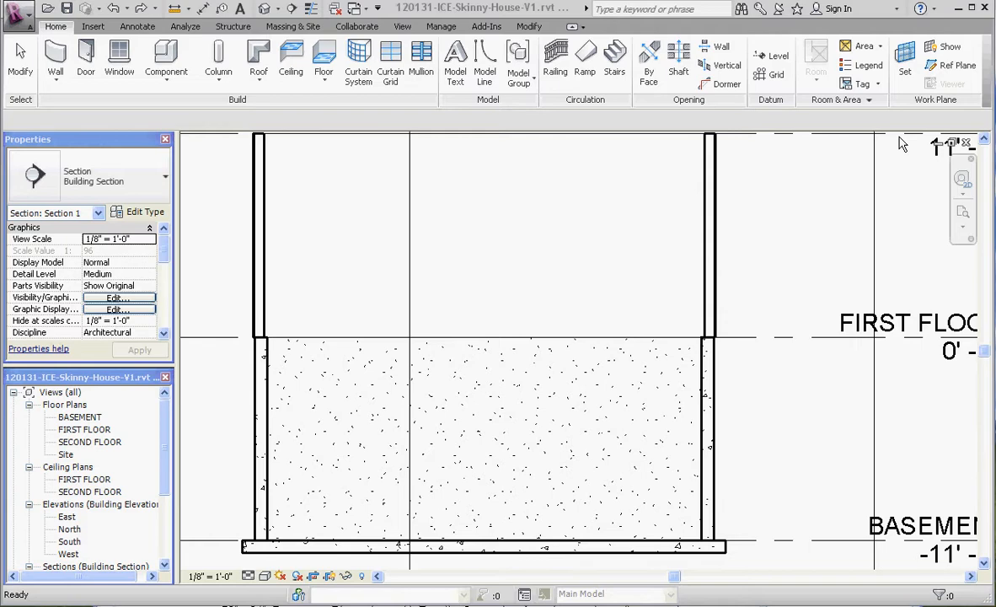
pyautogui.moveTo(241, 321)
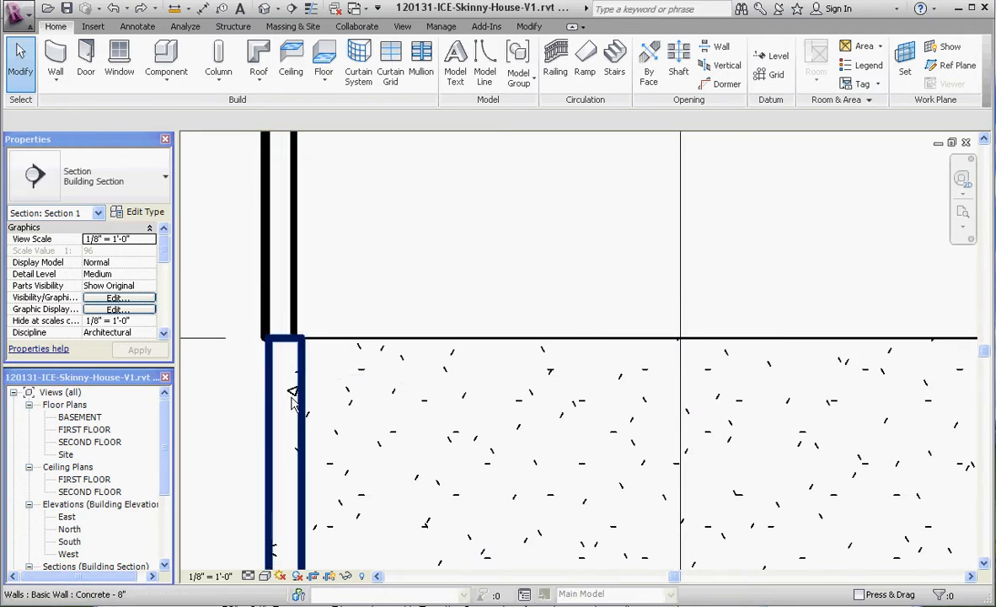
pyautogui.moveTo(291, 227)
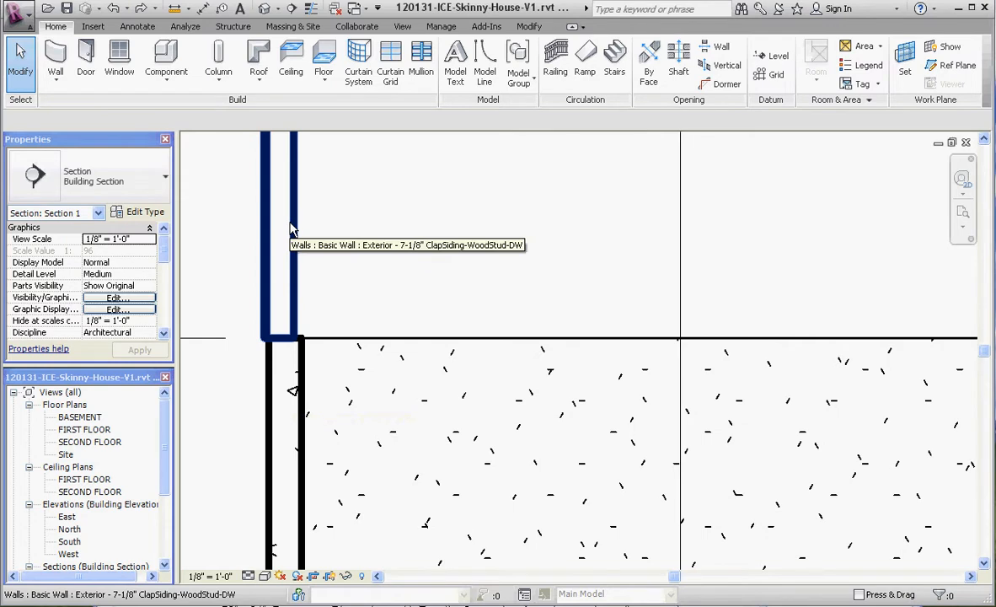
pyautogui.moveTo(282, 228)
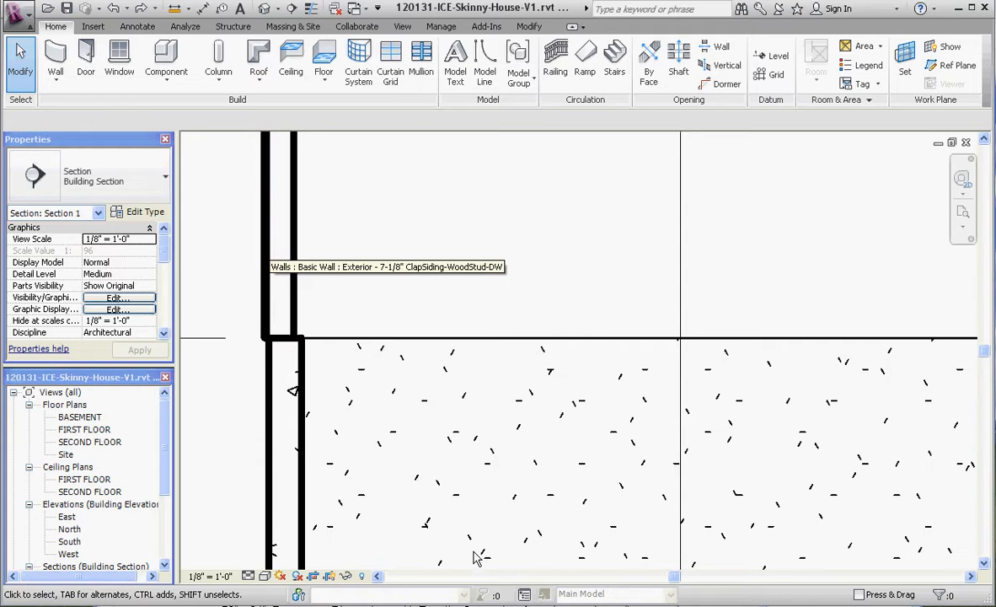
# Step: Check the basement wall type, then start a FIRST FLOOR floor and browse Wood Joist types
pyautogui.click(293, 396)
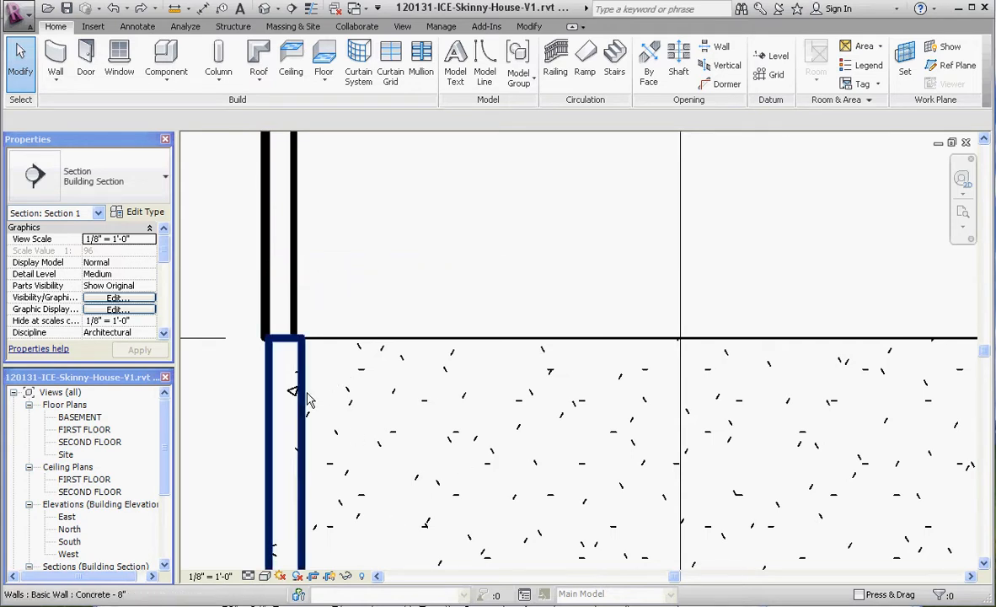
pyautogui.moveTo(293, 392)
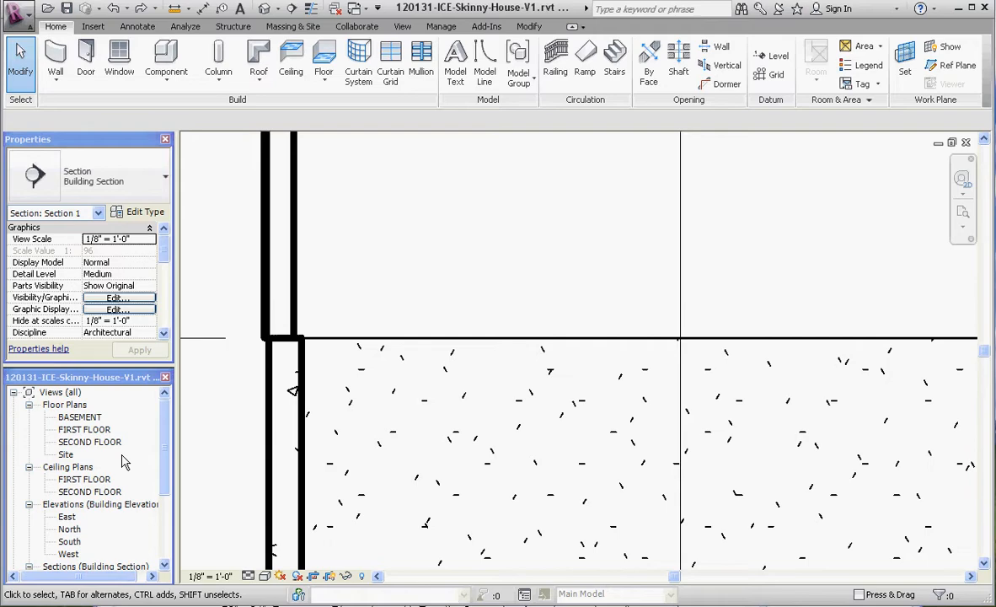
pyautogui.doubleClick(84, 429)
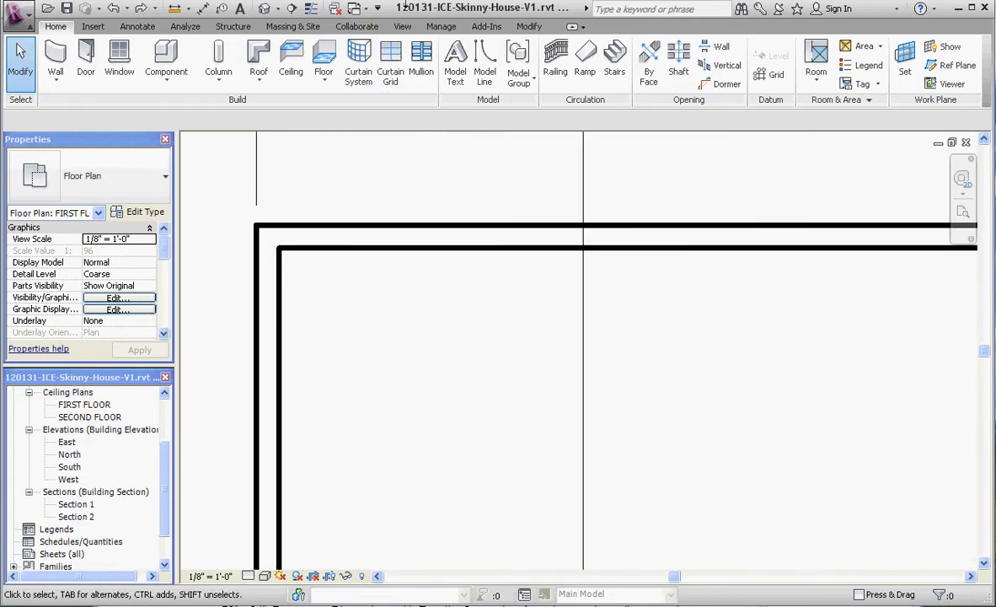
pyautogui.click(323, 59)
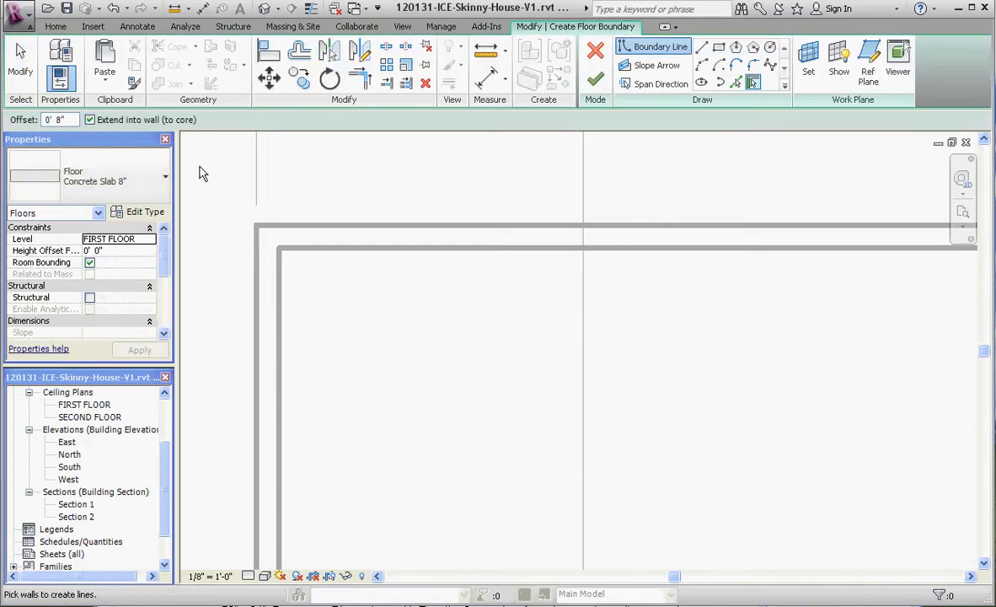
pyautogui.click(165, 177)
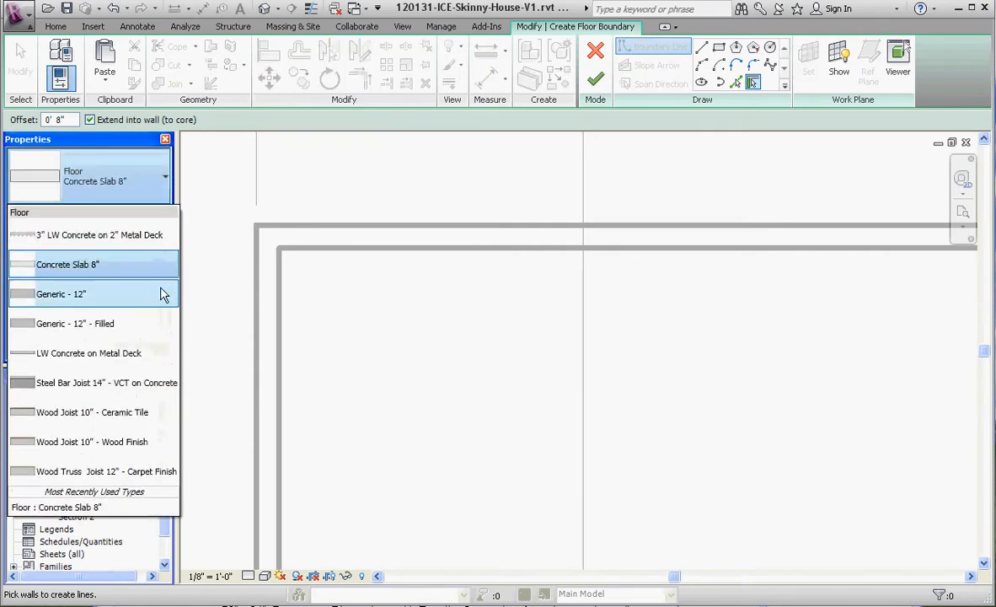
pyautogui.click(93, 264)
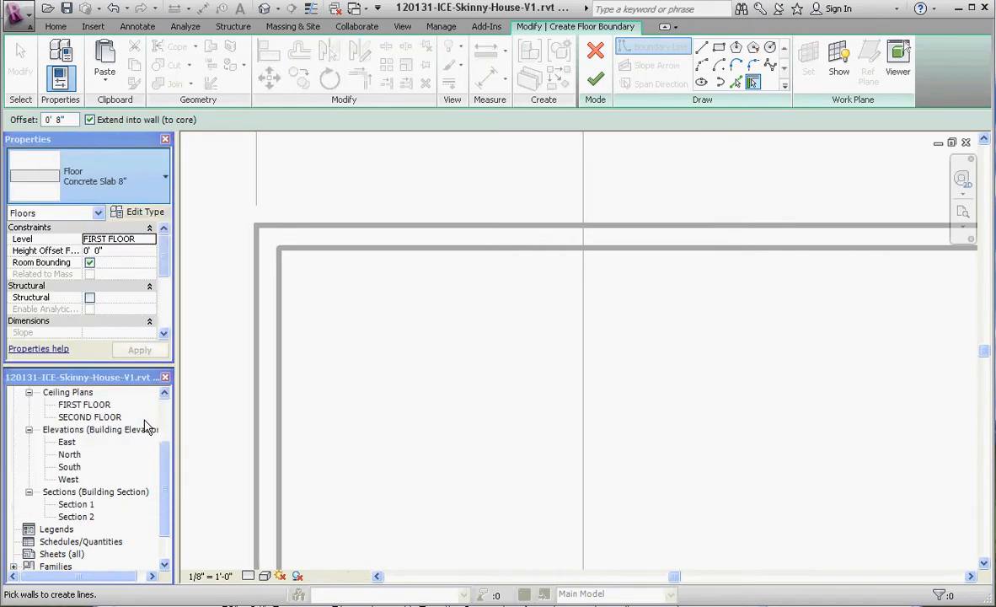
pyautogui.click(165, 177)
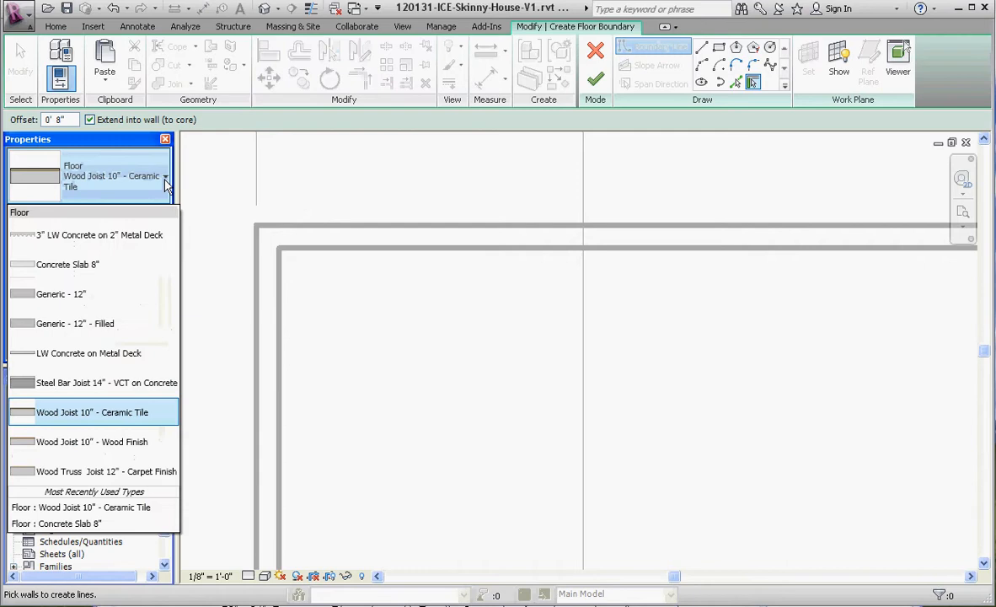
# Step: Build the first floor as Wood Joist 10" - Wood Finish along the exterior walls
pyautogui.click(92, 441)
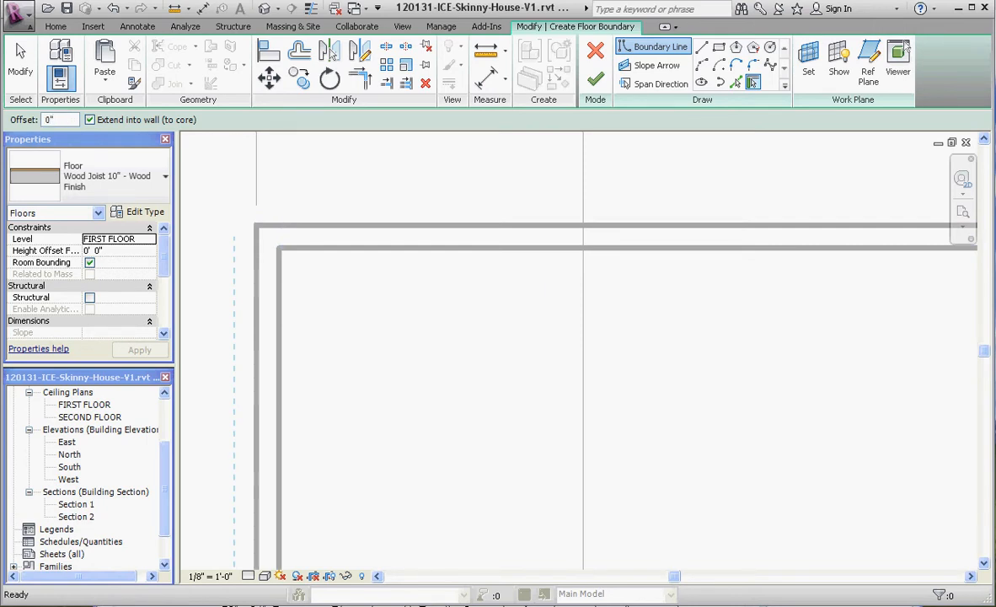
pyautogui.moveTo(337, 253)
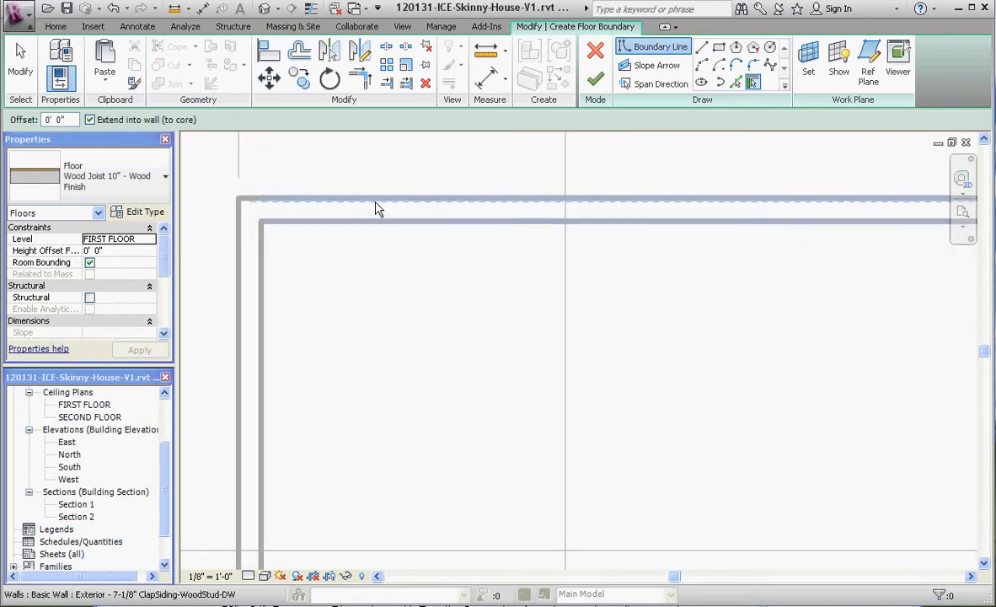
pyautogui.moveTo(375, 207)
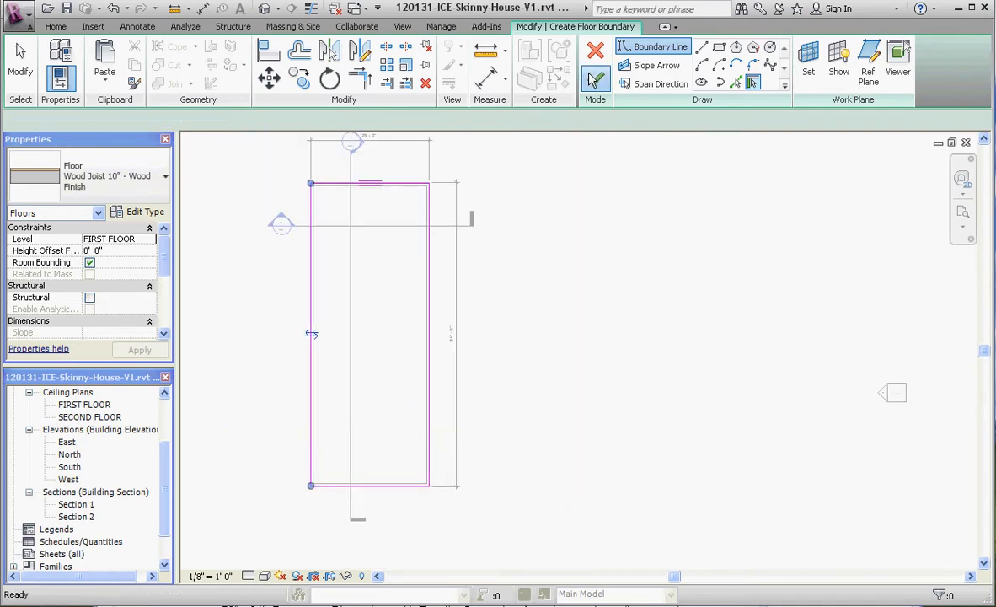
pyautogui.click(595, 49)
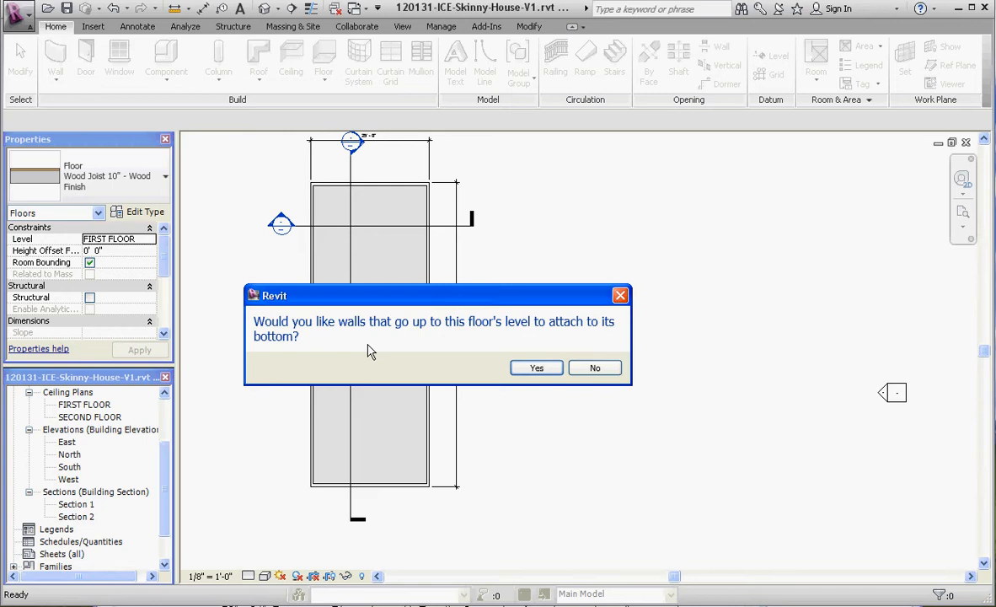
pyautogui.moveTo(415, 348)
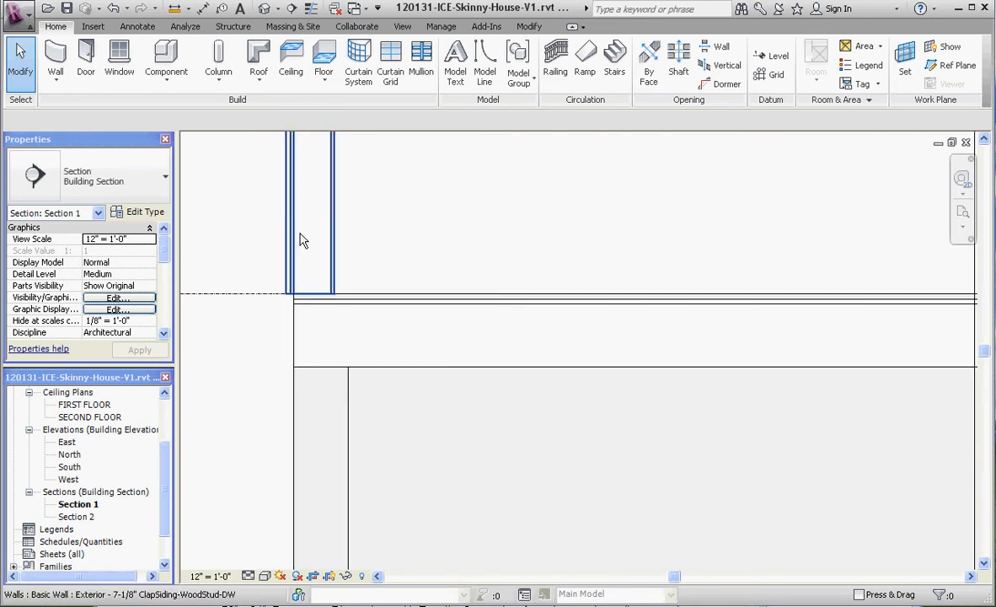
pyautogui.moveTo(312, 224)
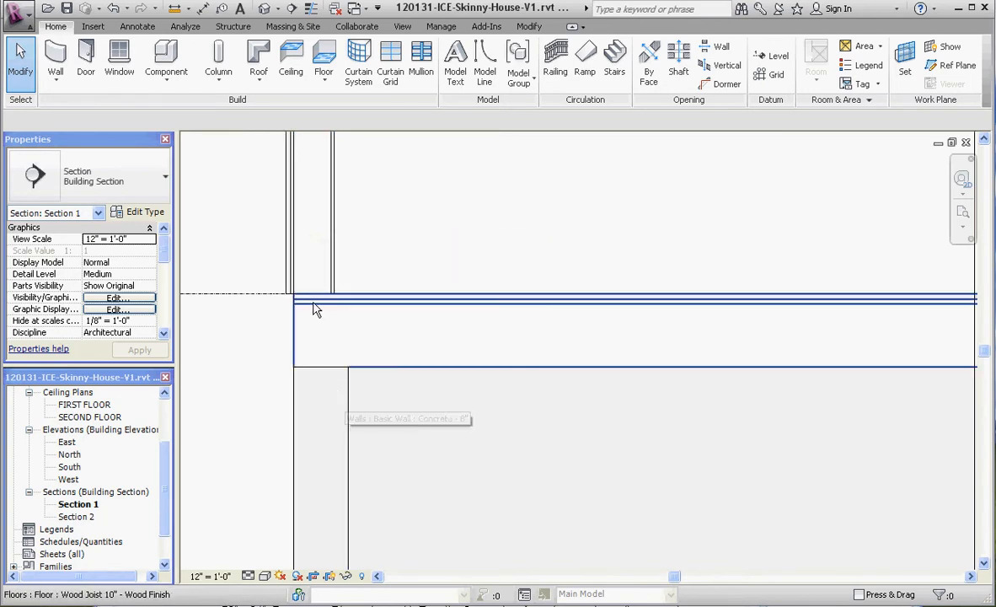
pyautogui.moveTo(288, 299)
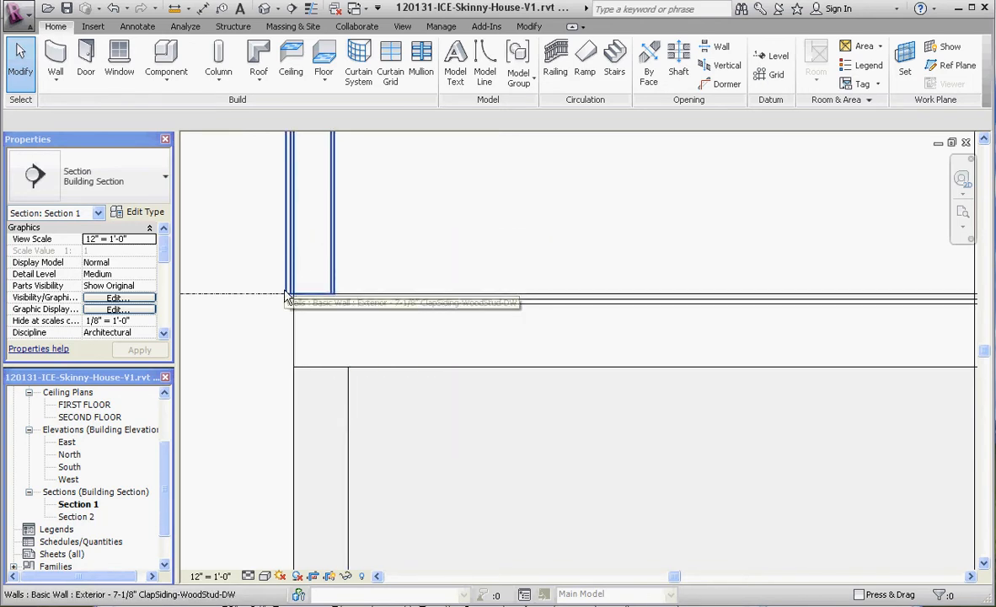
pyautogui.moveTo(327, 353)
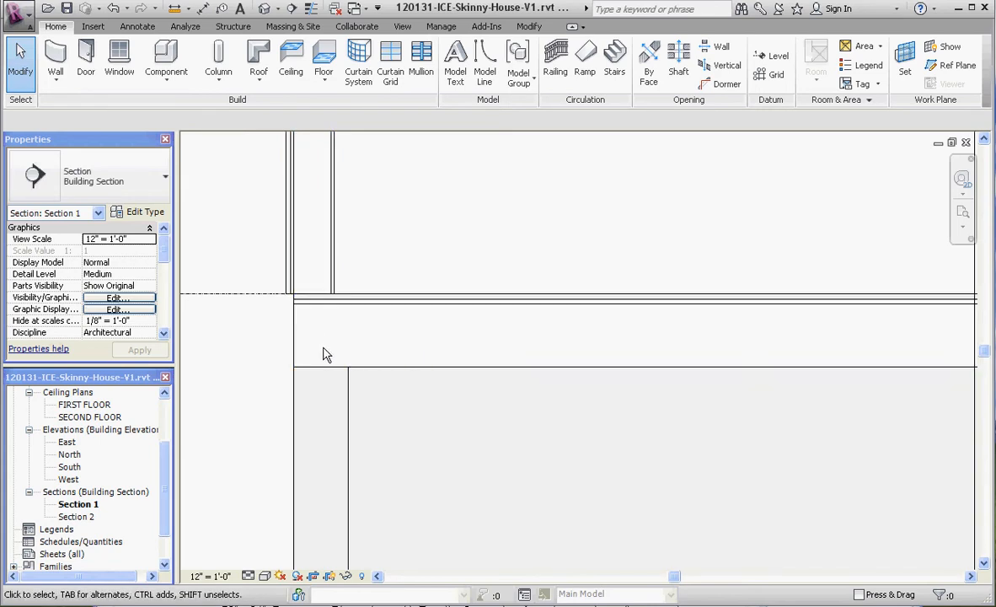
pyautogui.moveTo(326, 353)
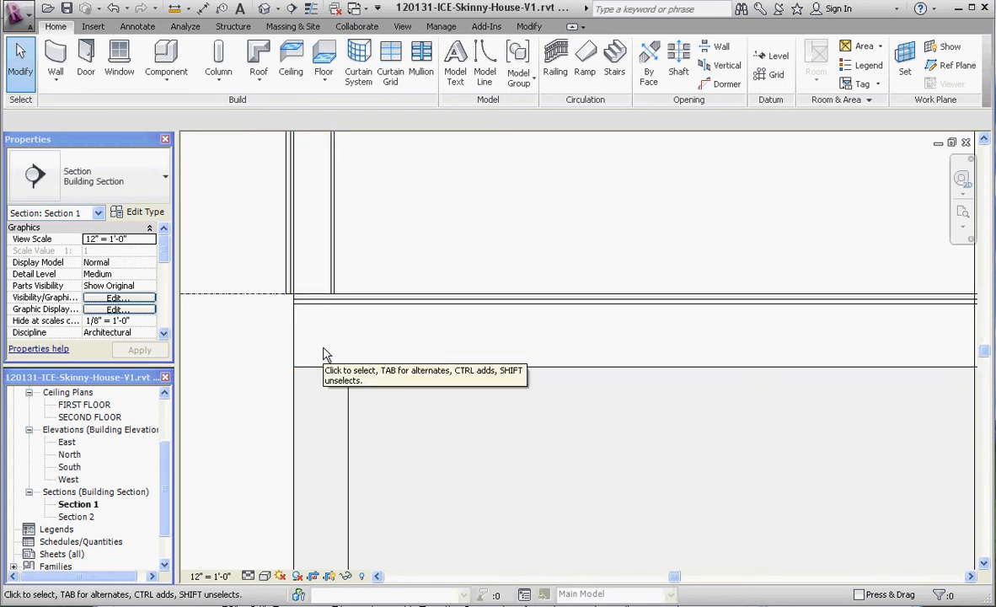
pyautogui.click(313, 228)
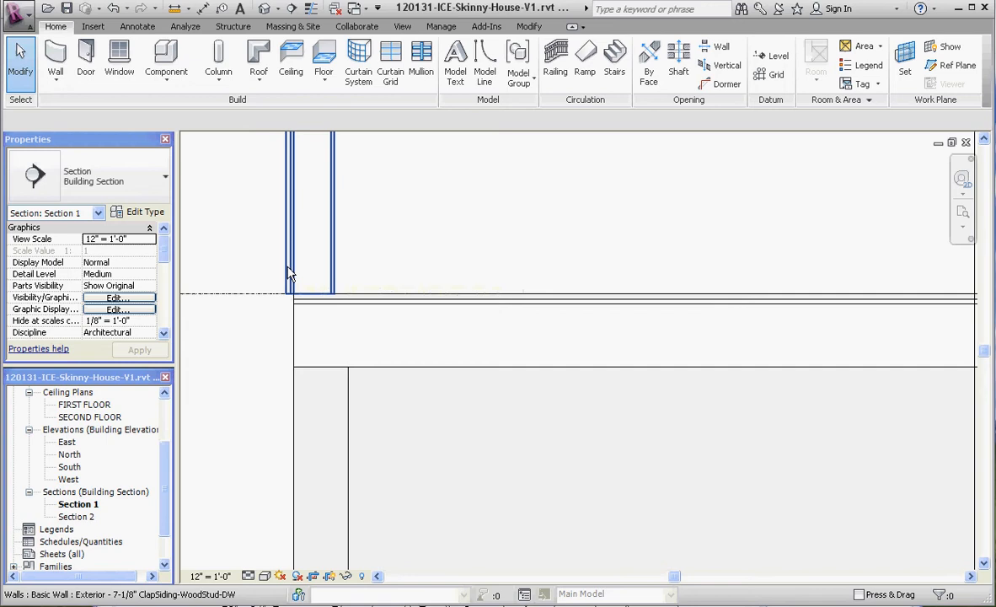
pyautogui.click(296, 300)
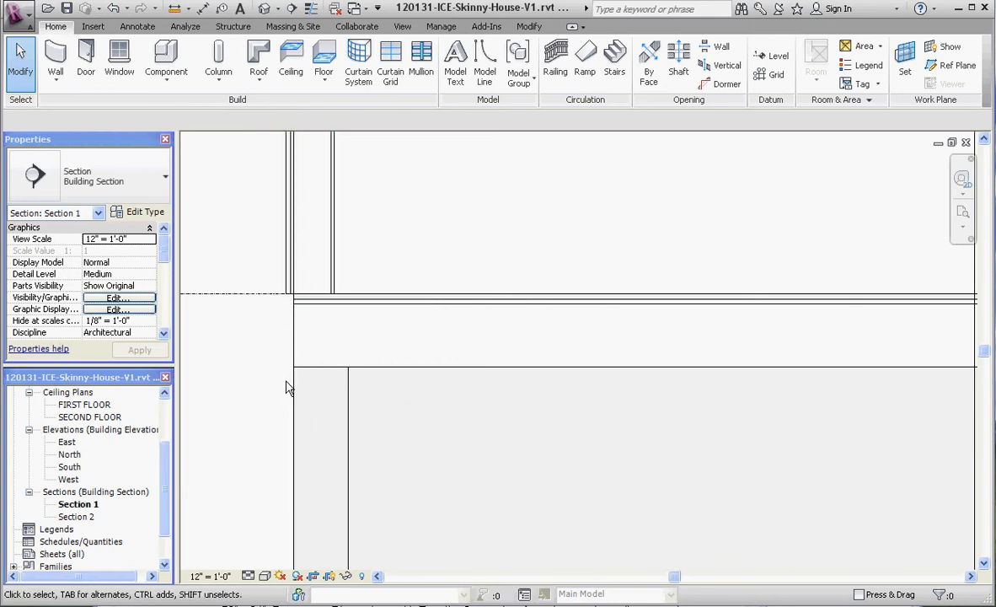
pyautogui.moveTo(280, 318)
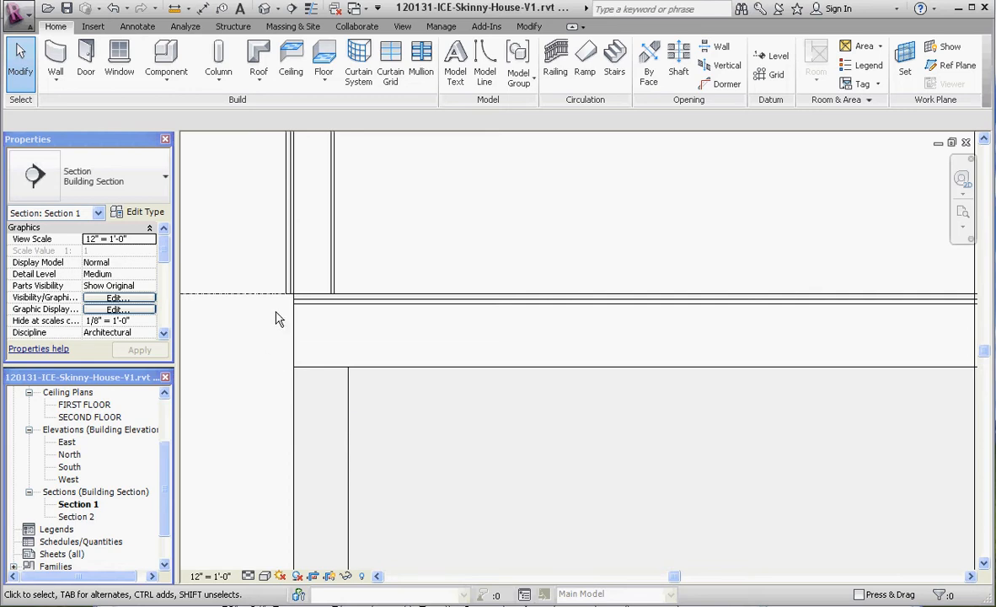
pyautogui.click(404, 375)
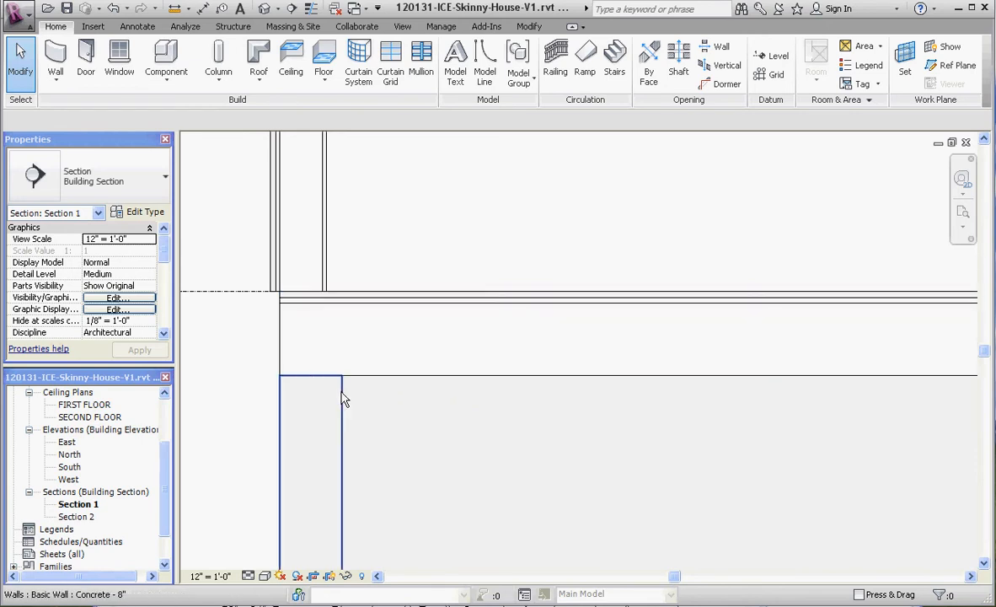
pyautogui.moveTo(342, 409)
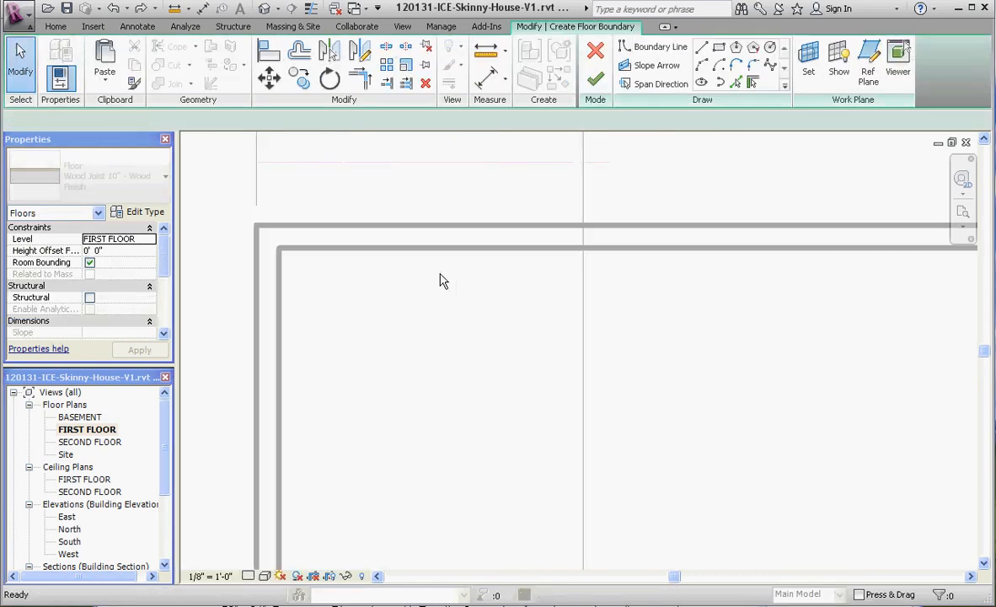
# Step: Discard the unfinished Concrete Slab 8" floor sketch on the first floor plan
pyautogui.click(118, 181)
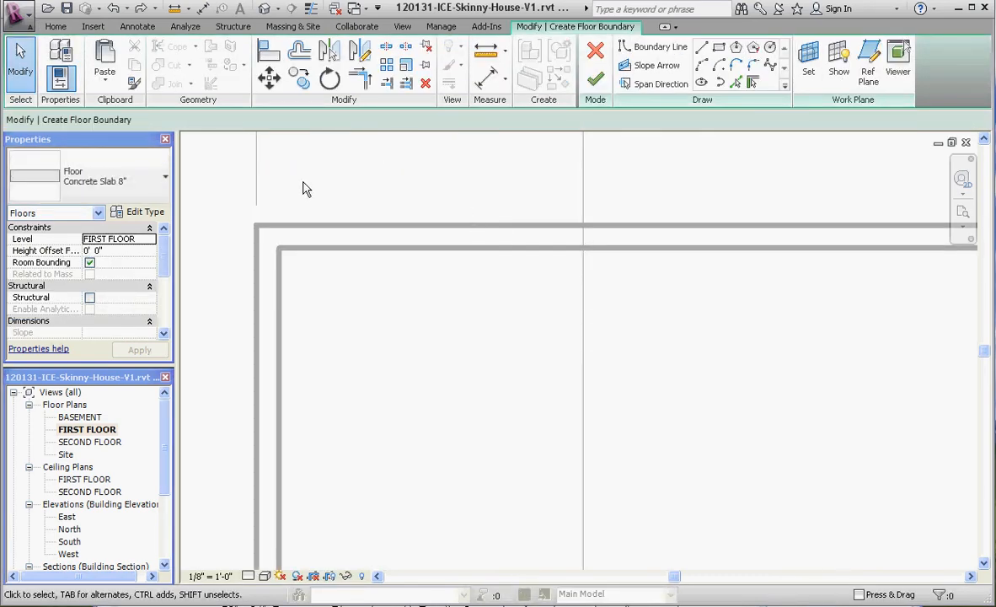
pyautogui.click(595, 54)
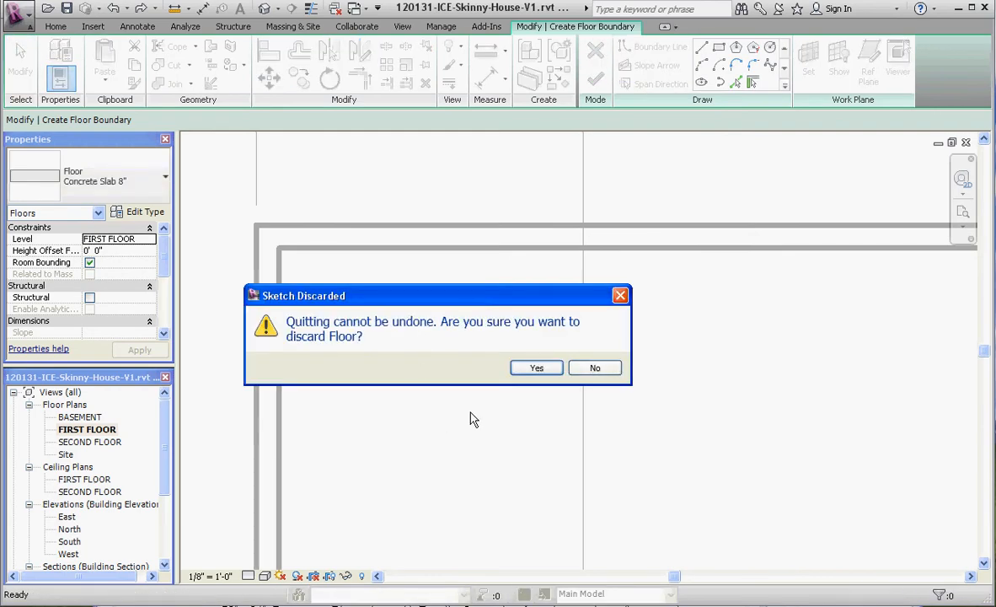
pyautogui.click(536, 368)
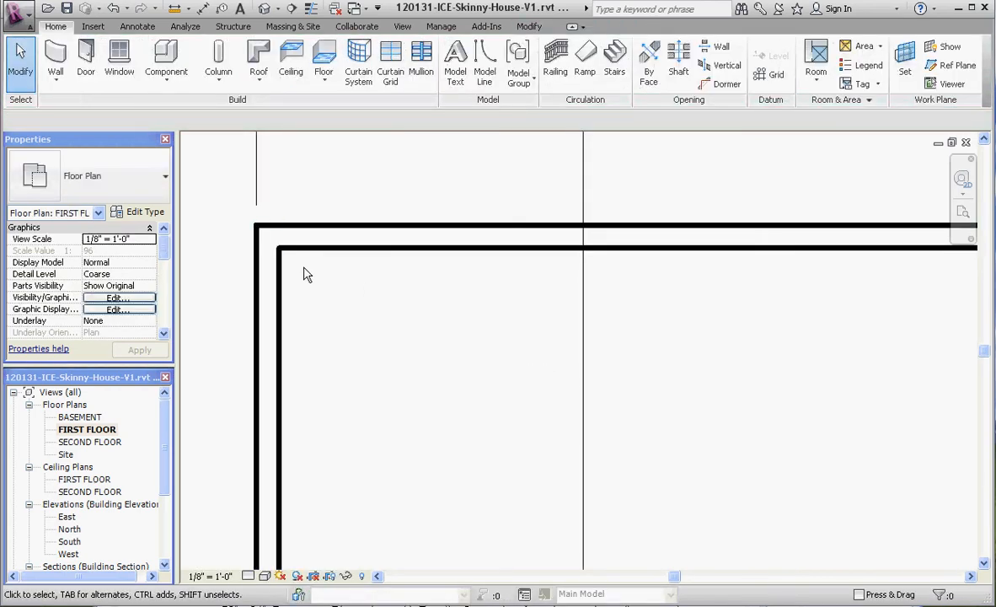
pyautogui.moveTo(287, 270)
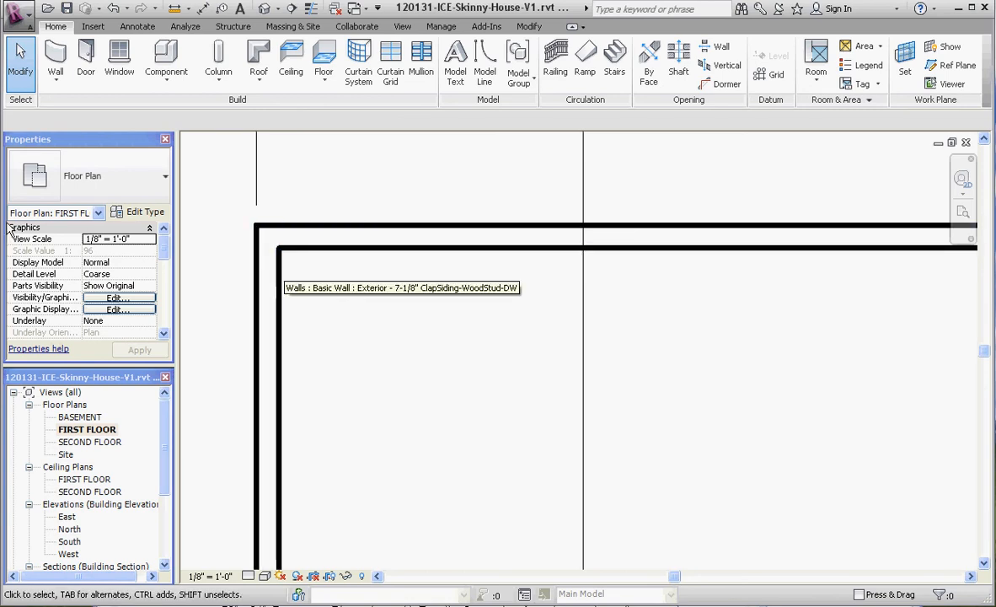
pyautogui.moveTo(109, 175)
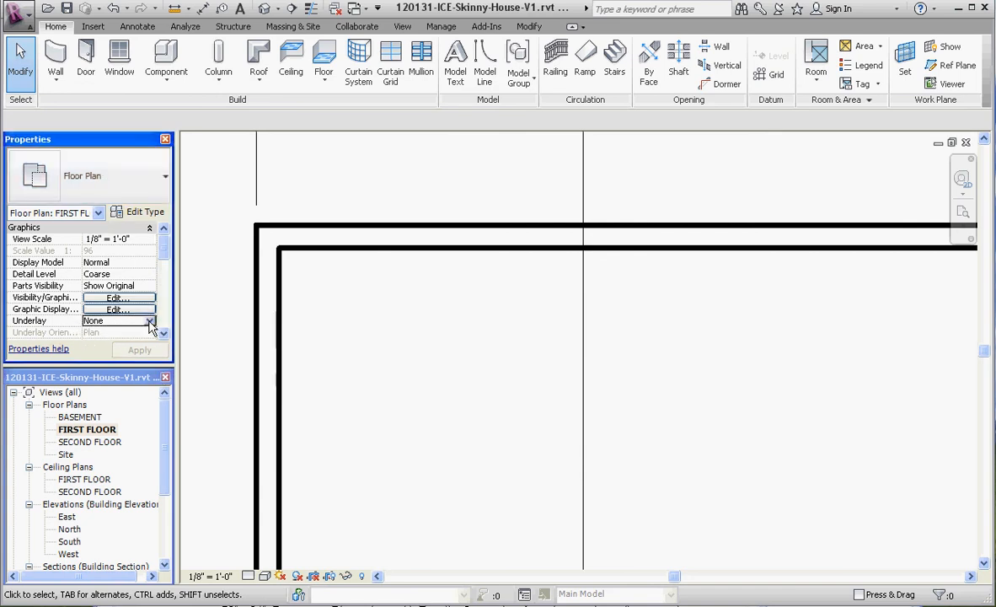
# Step: Set the FIRST FLOOR plan's Underlay property to BASEMENT and apply it
pyautogui.click(150, 320)
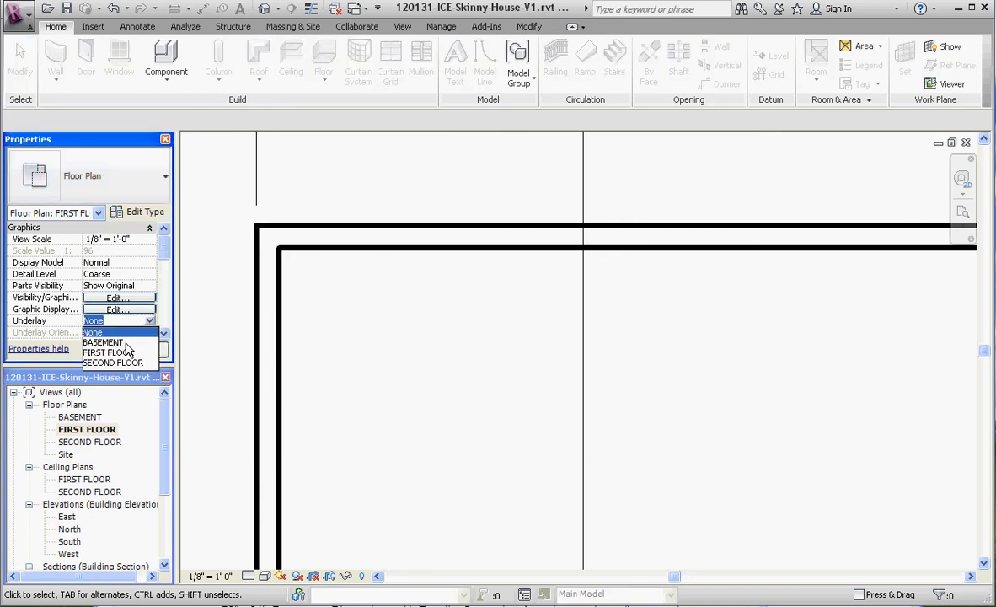
pyautogui.click(104, 341)
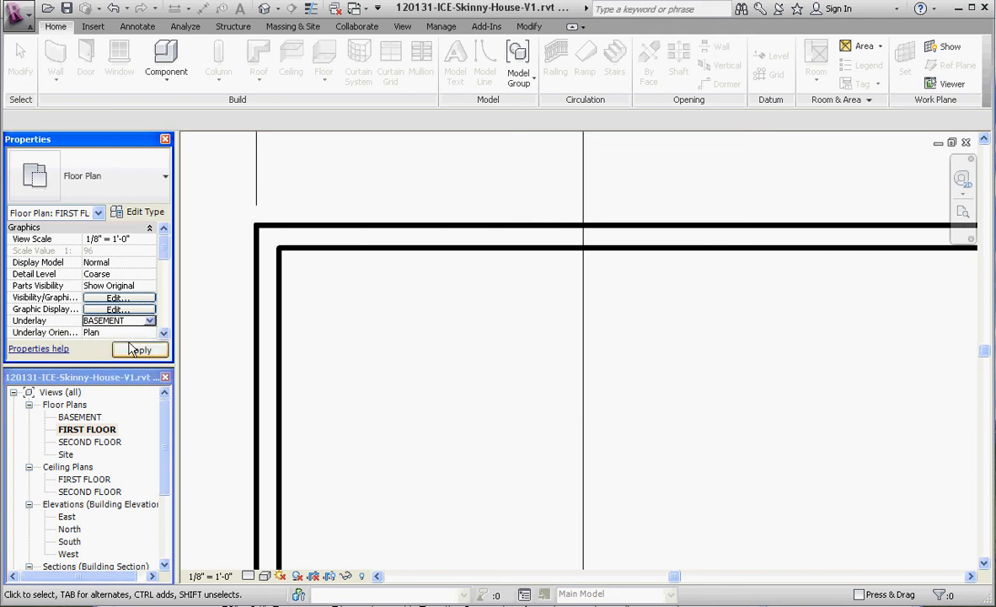
pyautogui.click(140, 349)
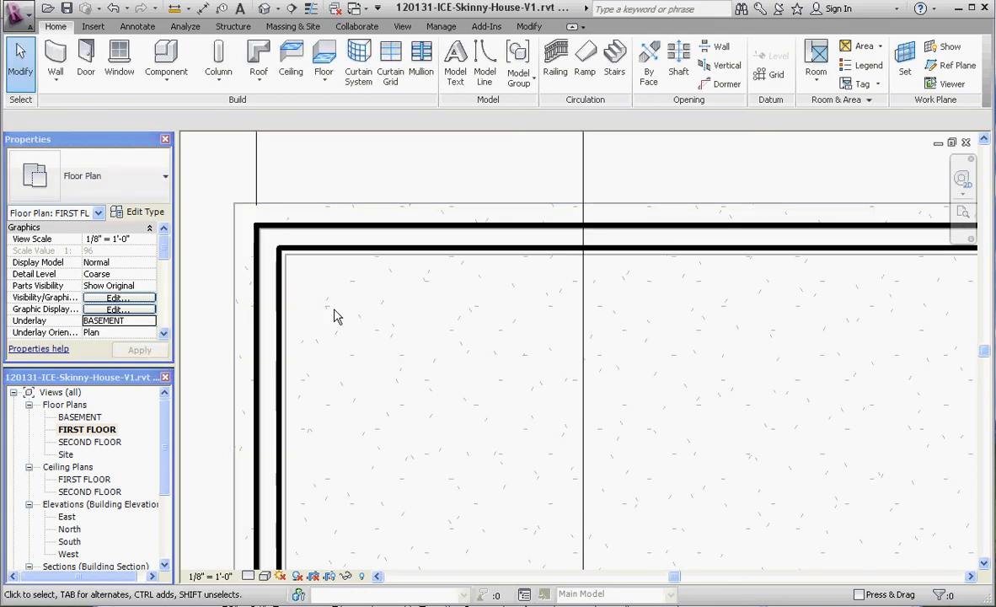